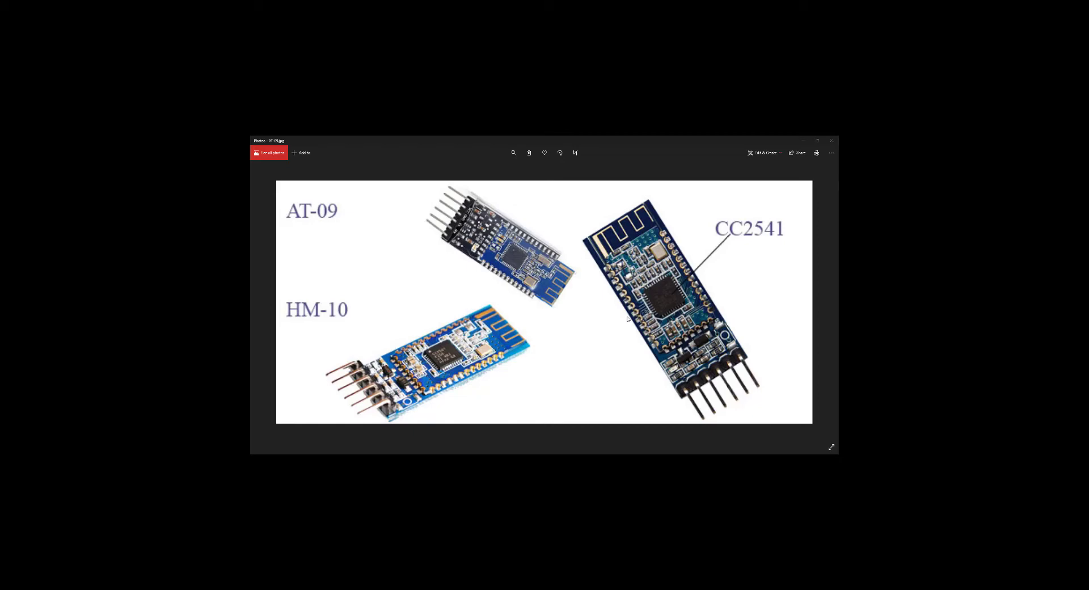
mouse_move(687, 229)
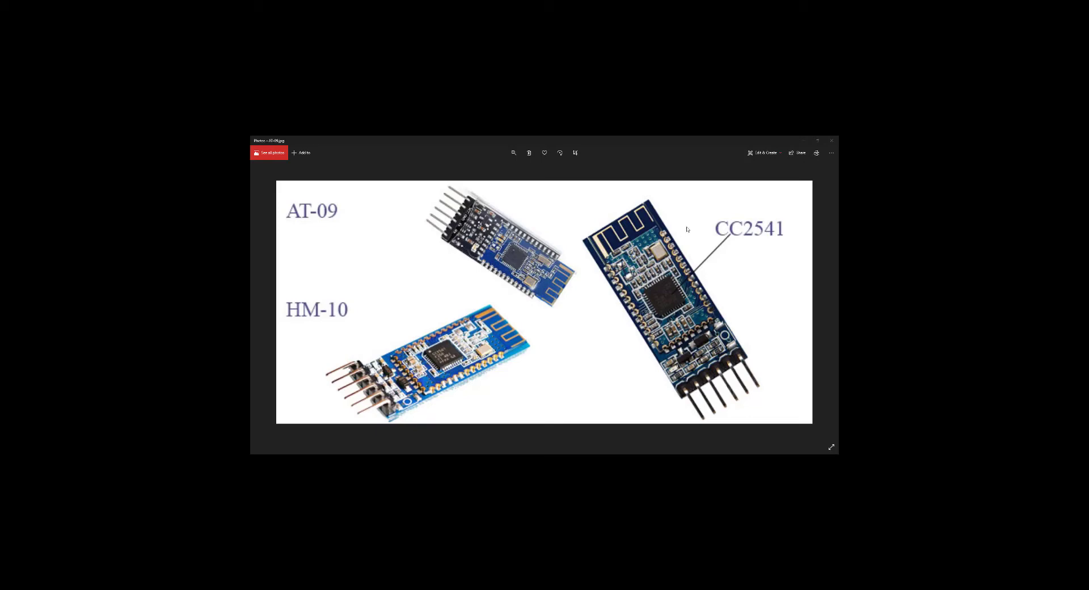
mouse_move(598, 299)
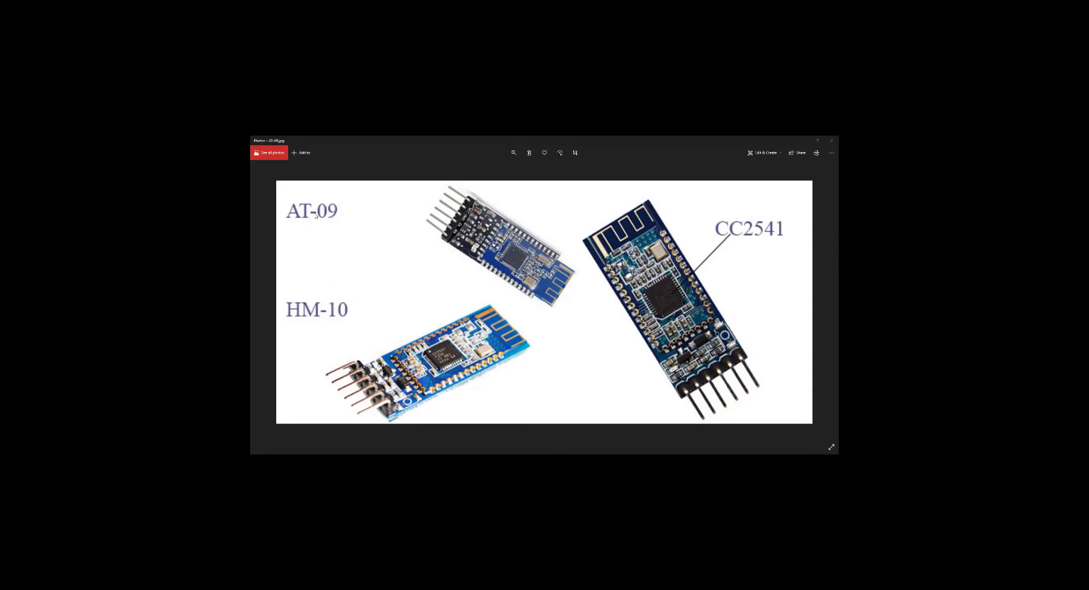
mouse_move(312, 321)
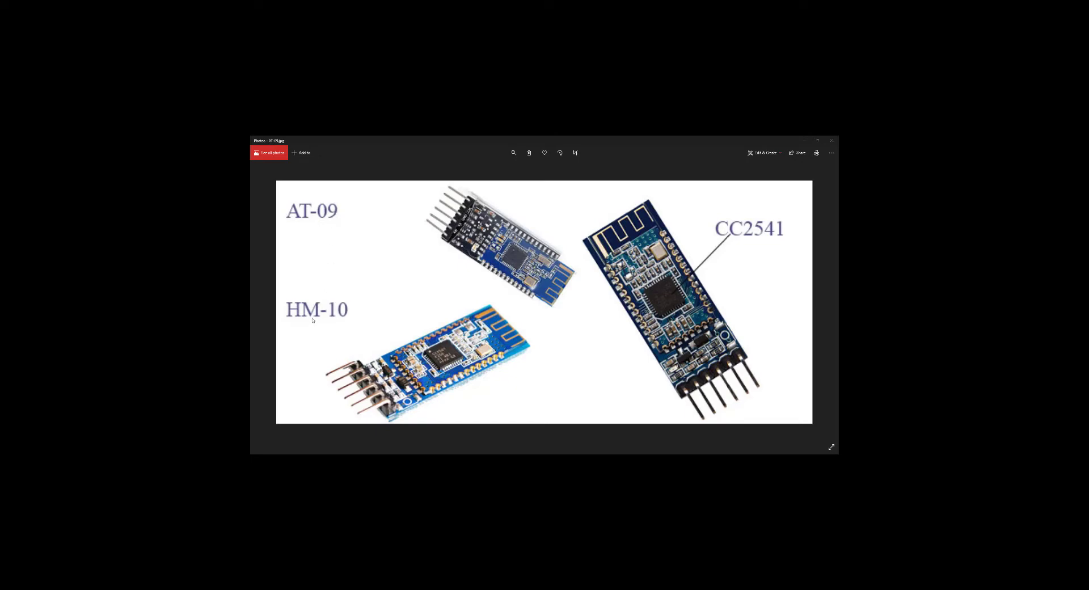
mouse_move(597, 243)
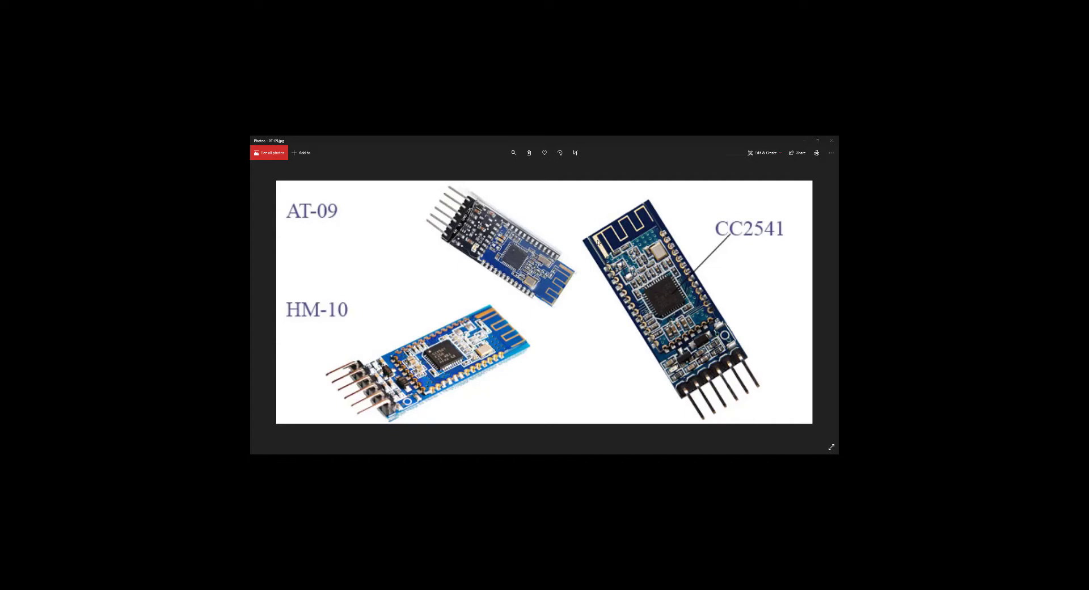
mouse_move(520, 372)
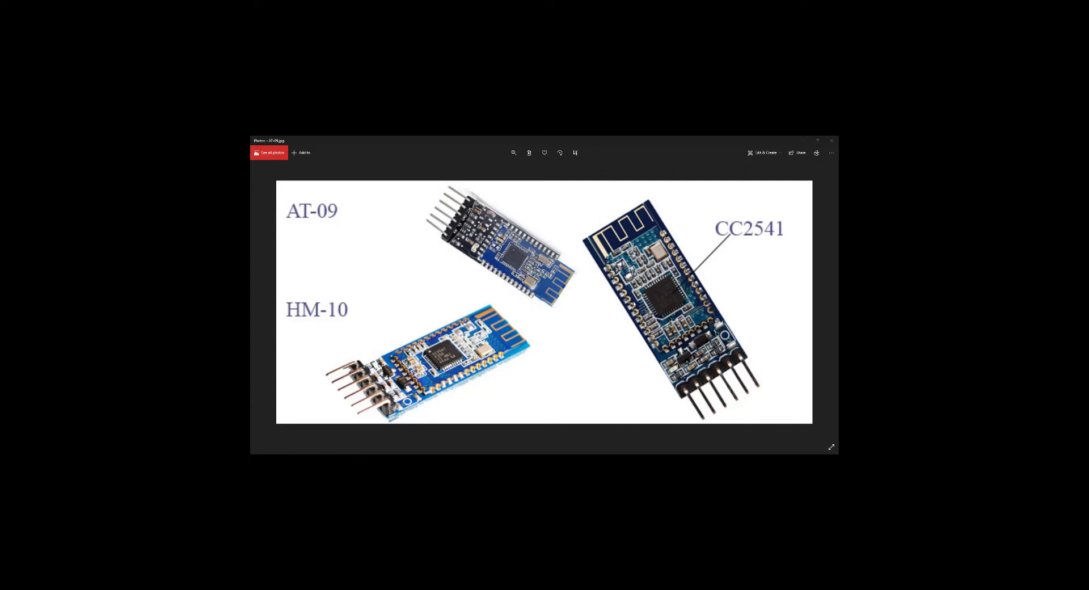
mouse_move(545, 349)
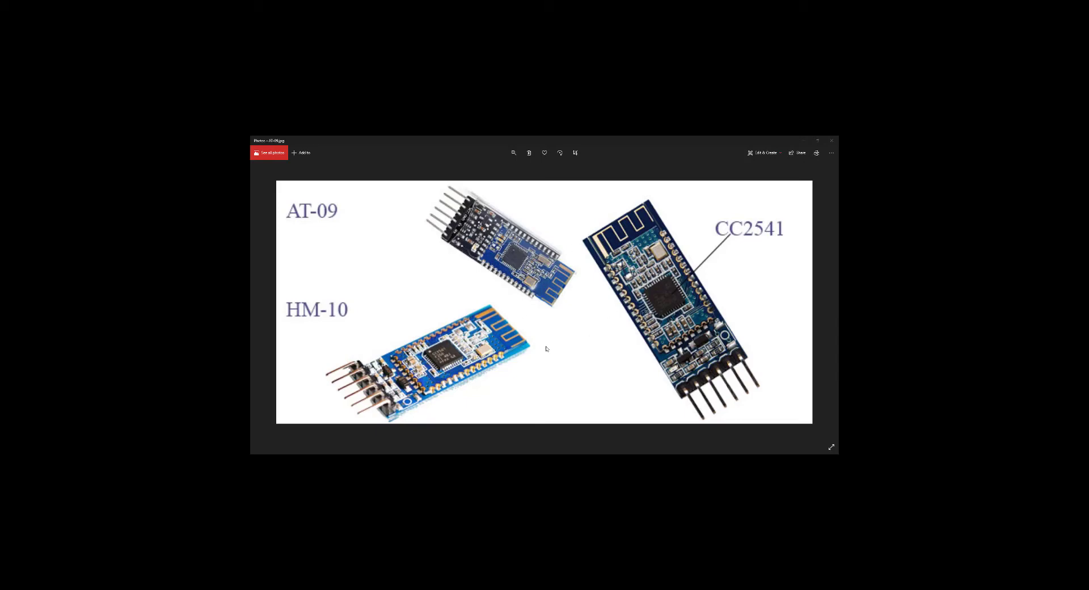
mouse_move(604, 295)
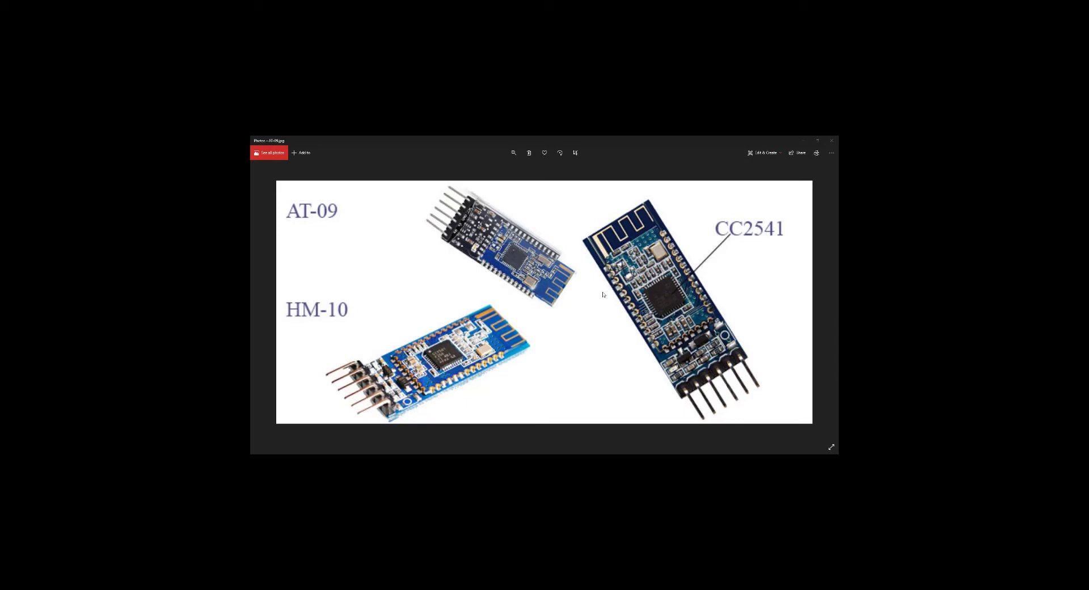
mouse_move(535, 299)
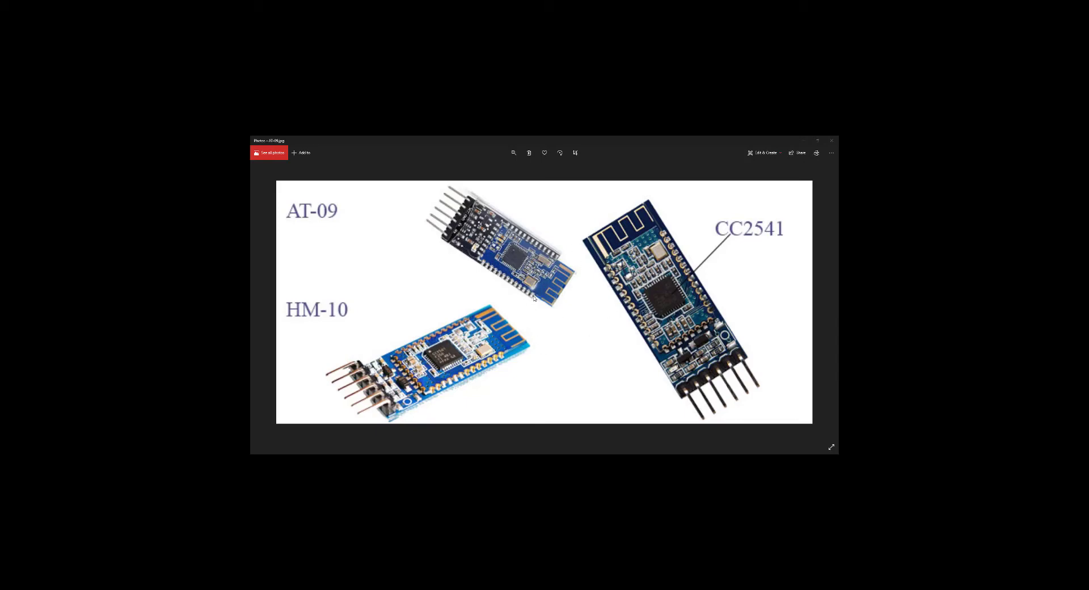
mouse_move(539, 291)
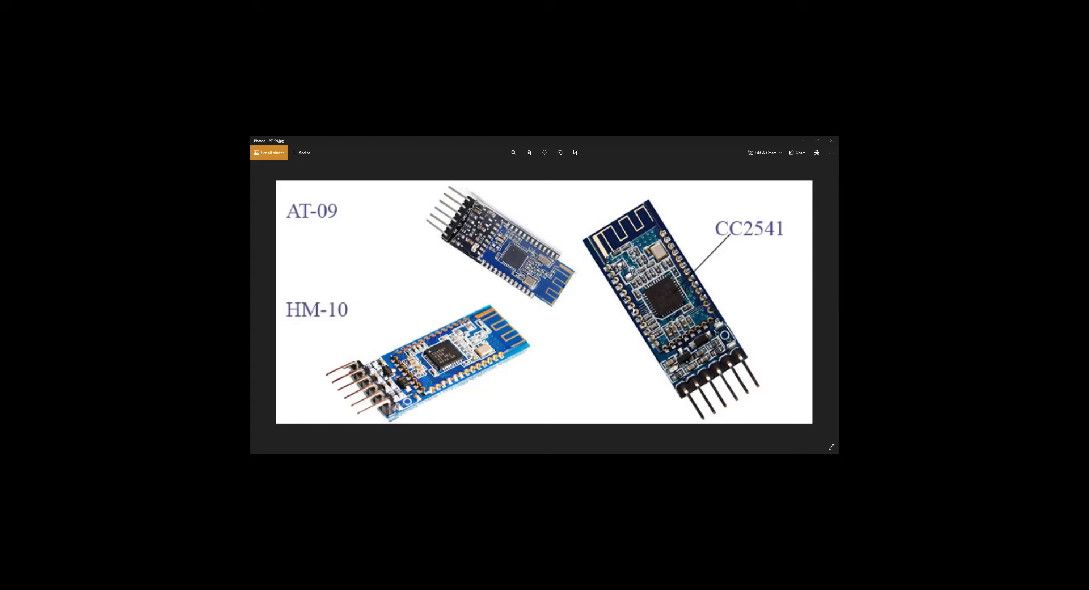
mouse_move(774, 249)
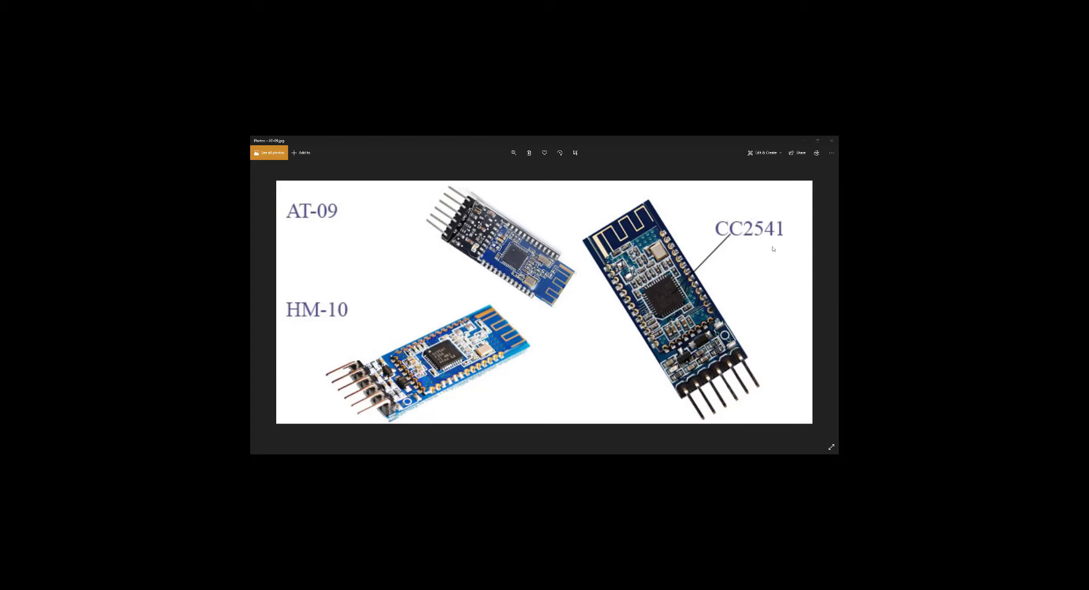
mouse_move(788, 208)
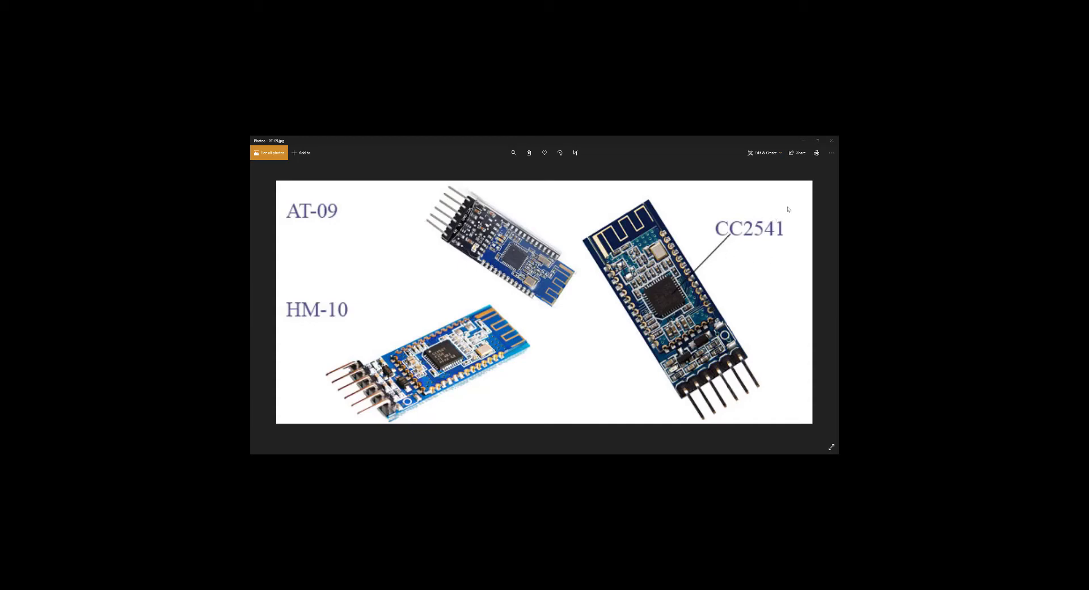
mouse_move(505, 315)
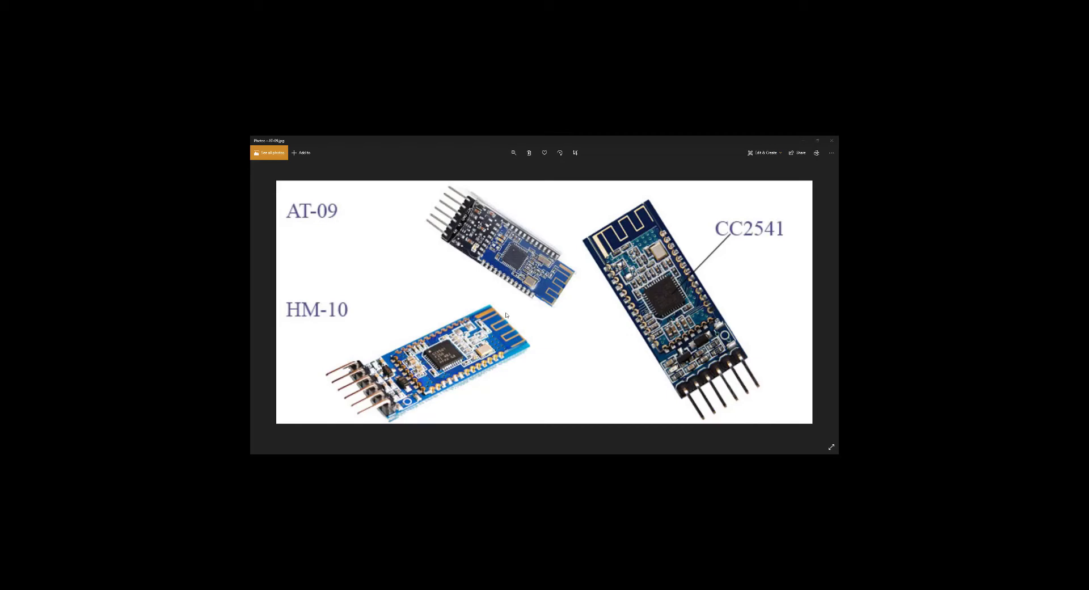
mouse_move(550, 305)
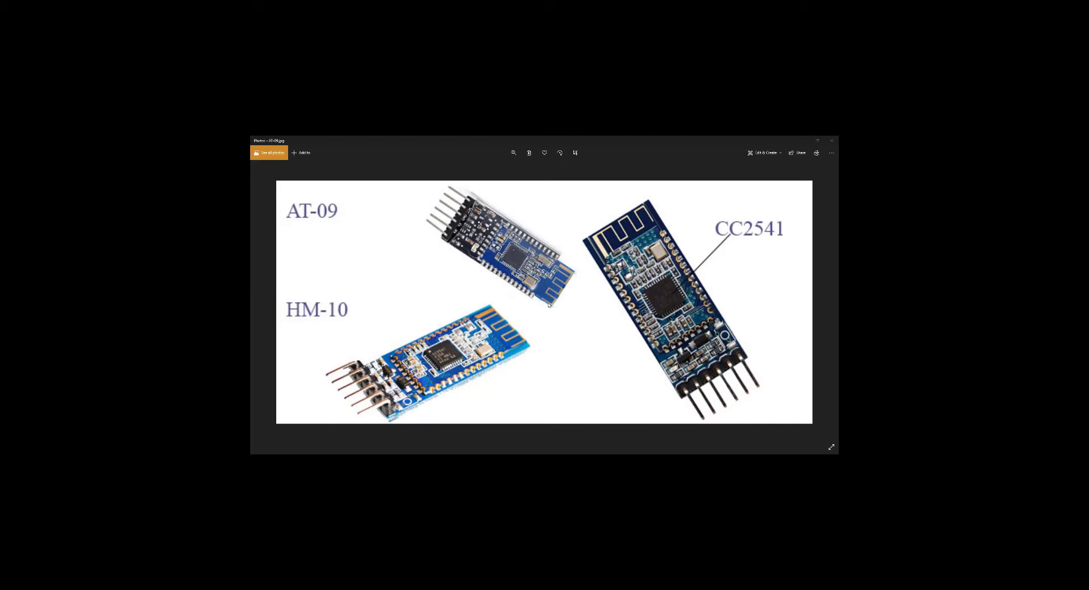
mouse_move(604, 313)
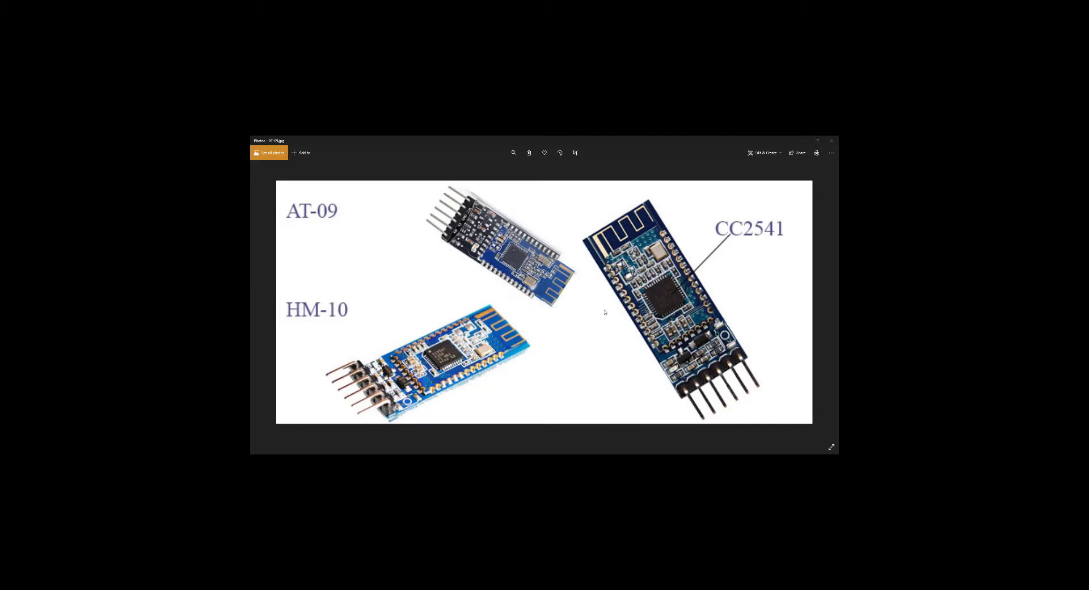
mouse_move(647, 314)
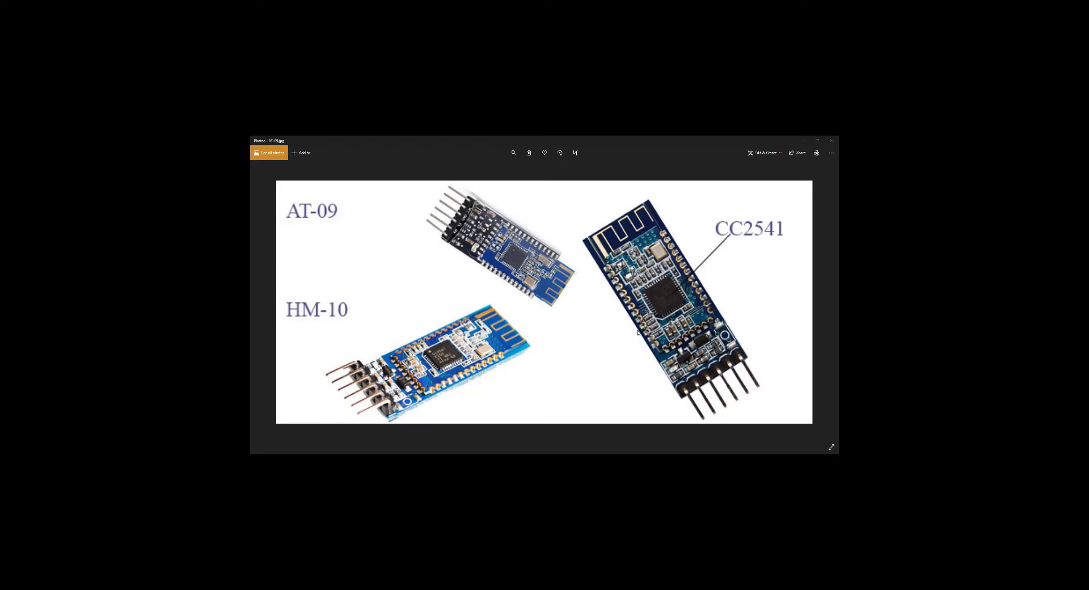
mouse_move(579, 373)
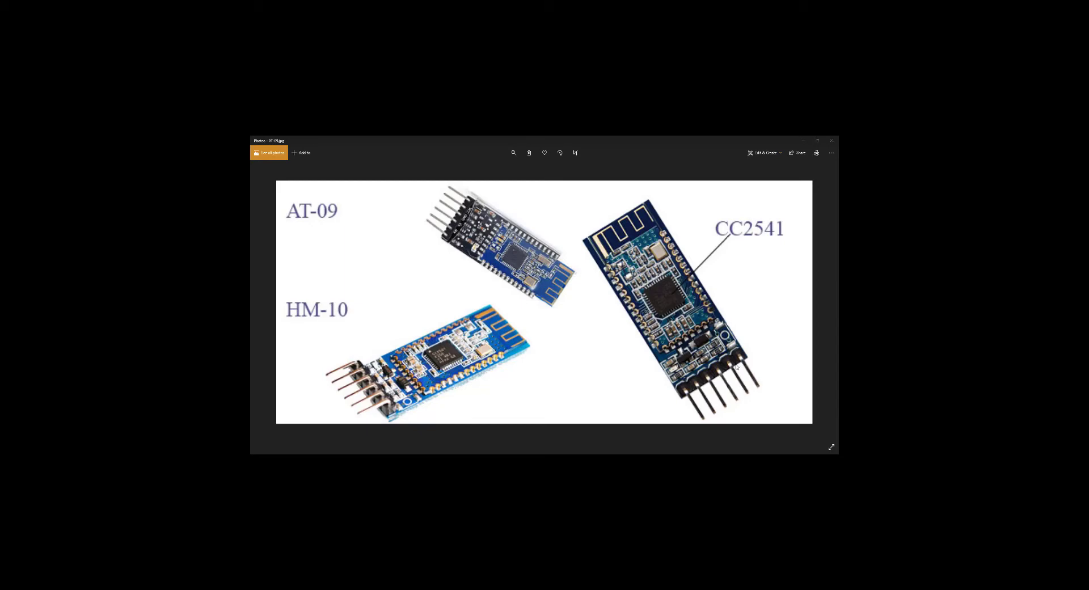
mouse_move(698, 396)
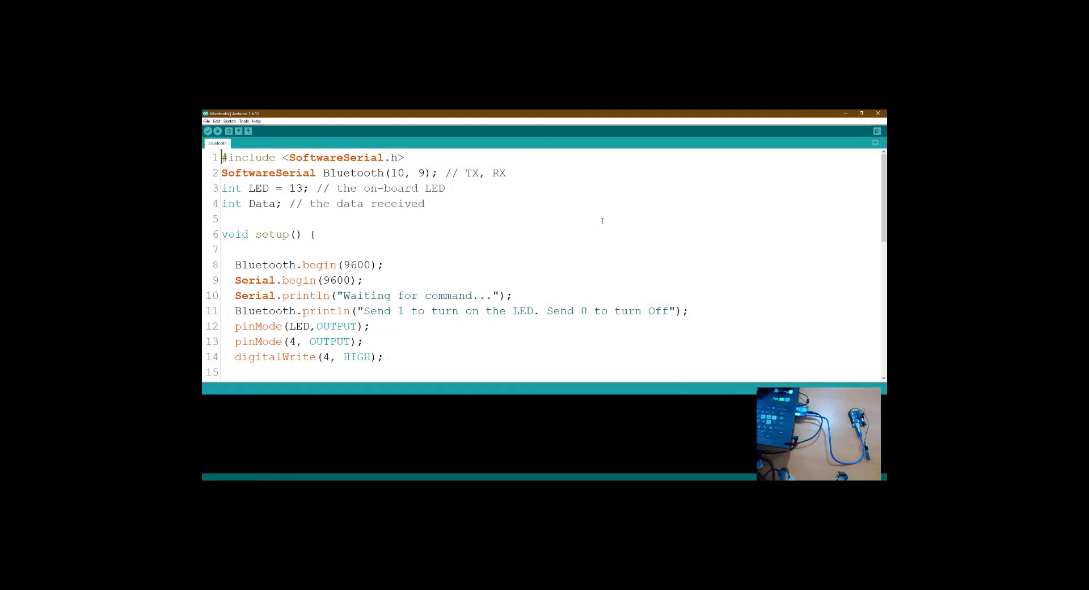
mouse_move(672, 391)
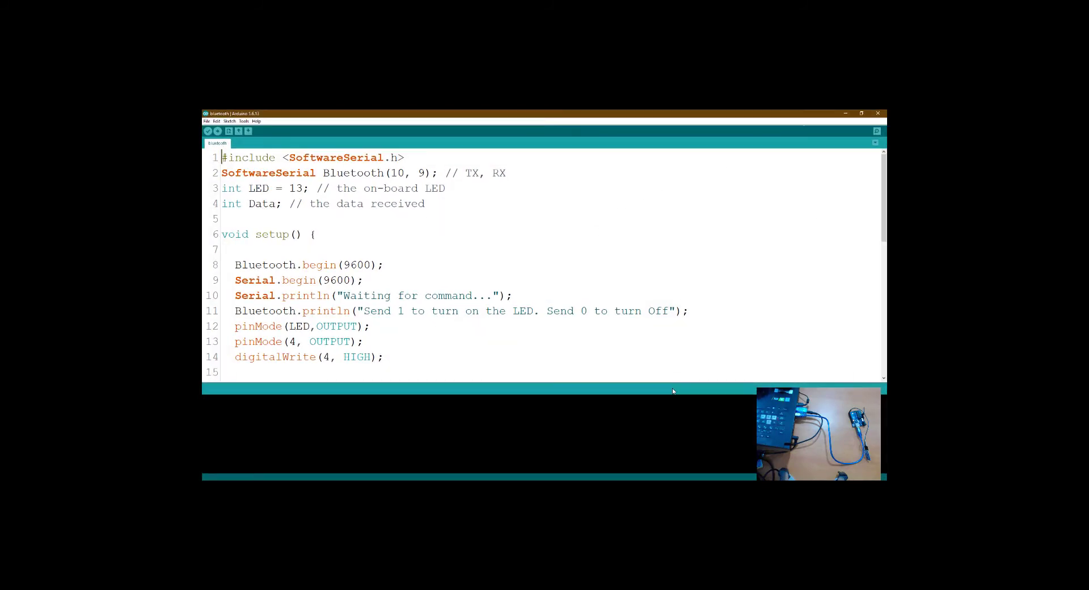
mouse_move(813, 142)
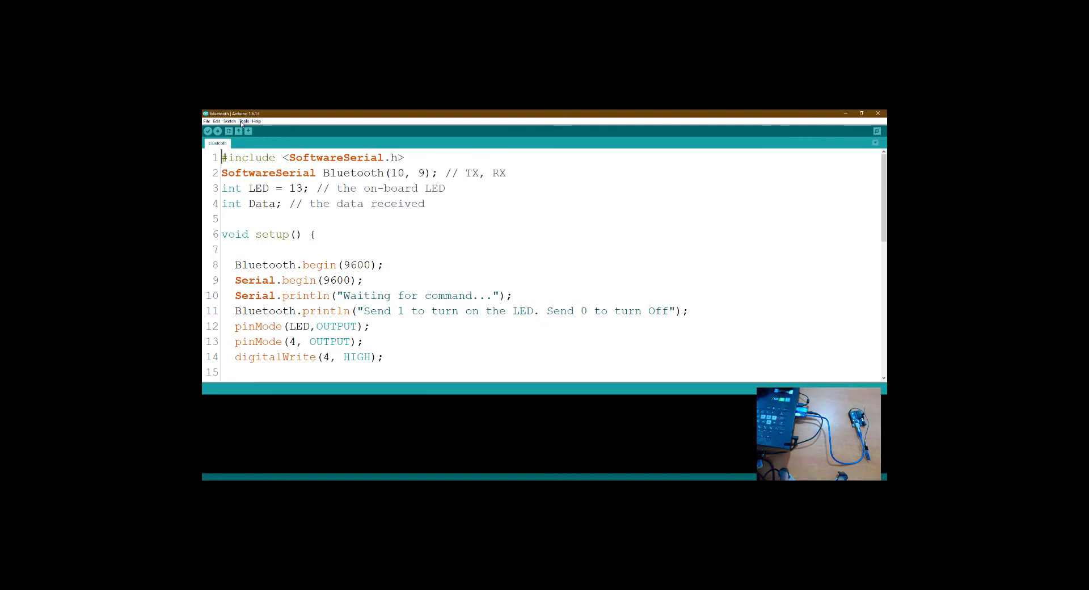
Open the Serial Monitor at 9600 baud to talk to the module.
left_click(244, 120)
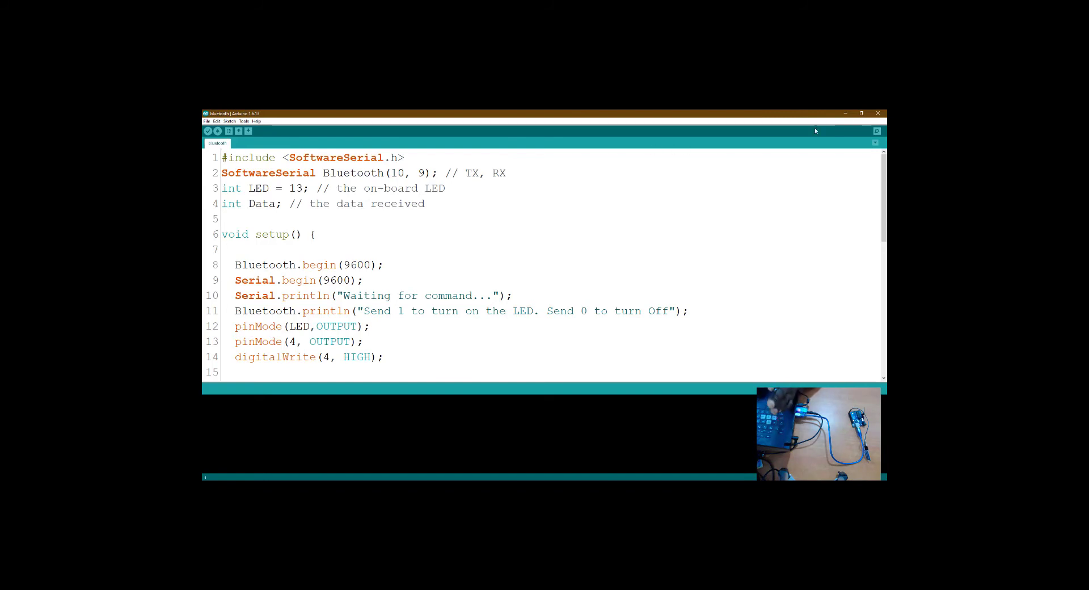
left_click(876, 132)
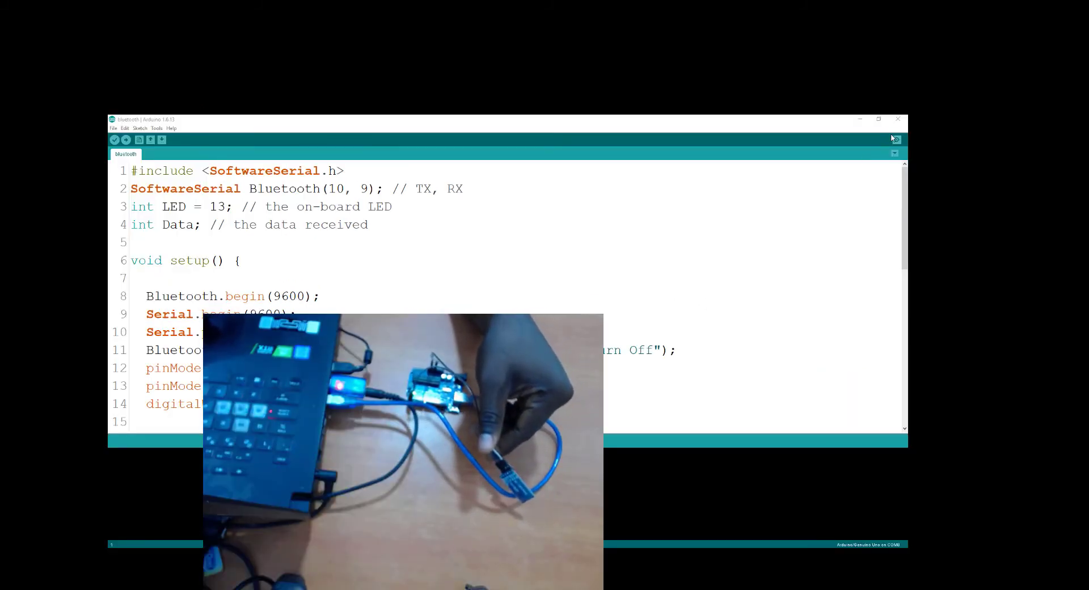
left_click(897, 140)
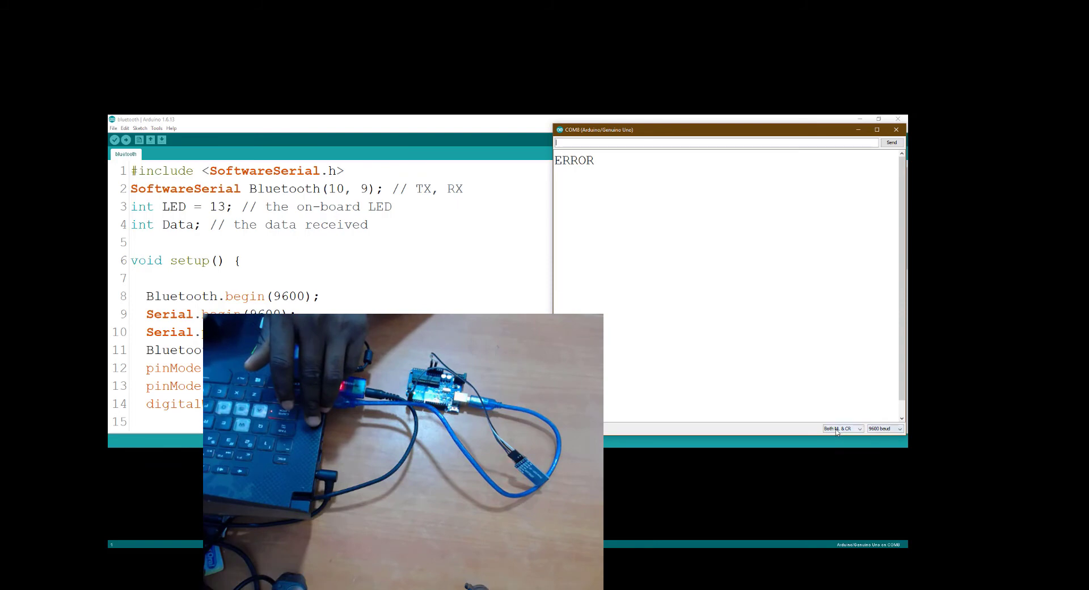
left_click(842, 428)
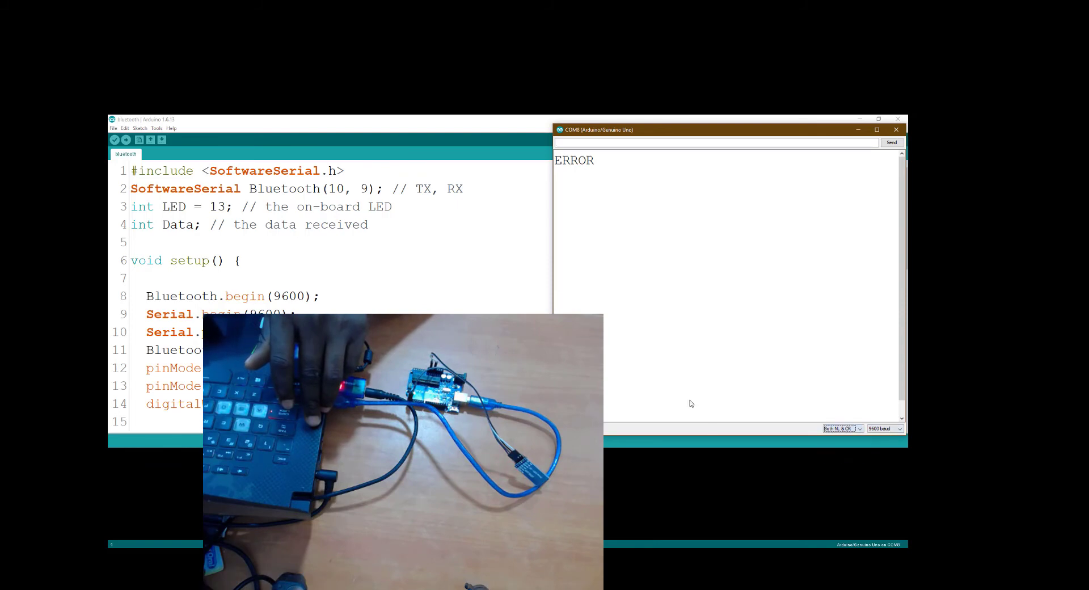
Send the AT command and get OK below the earlier ERROR line.
left_click(716, 143)
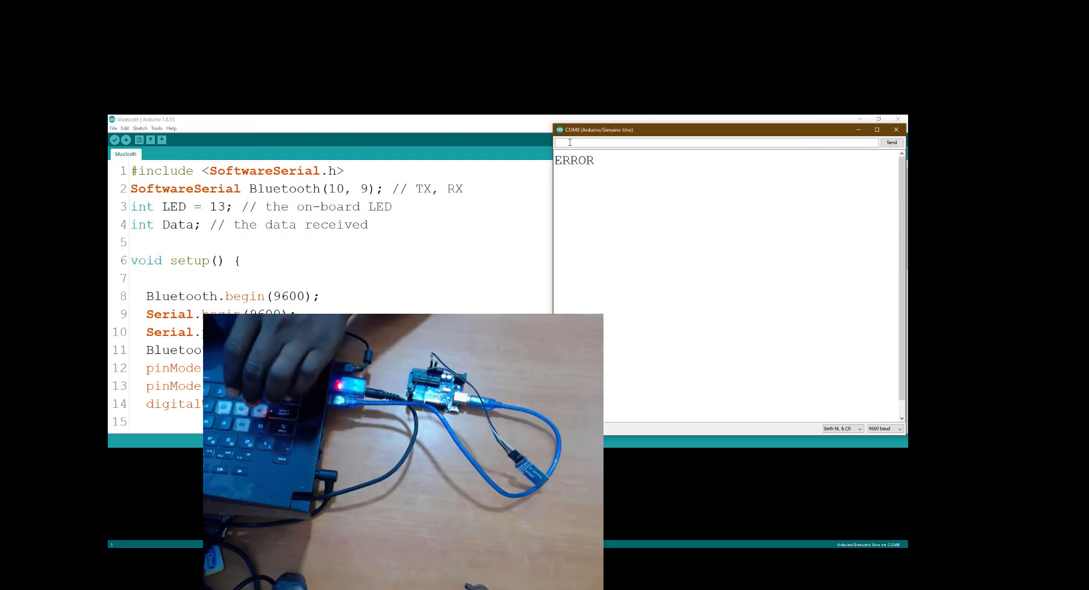
type("AT")
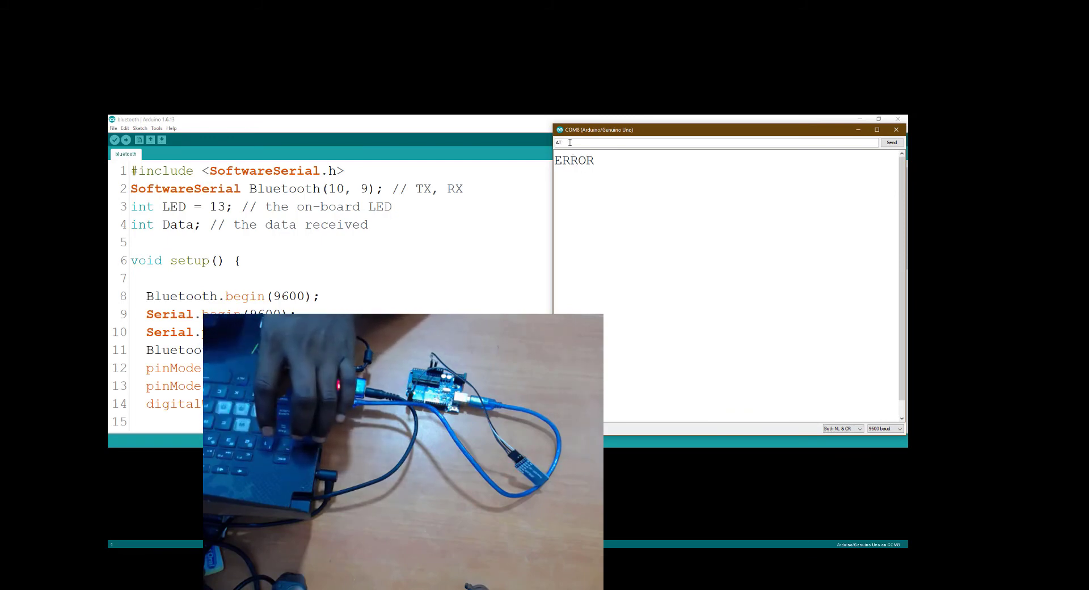
left_click(892, 142)
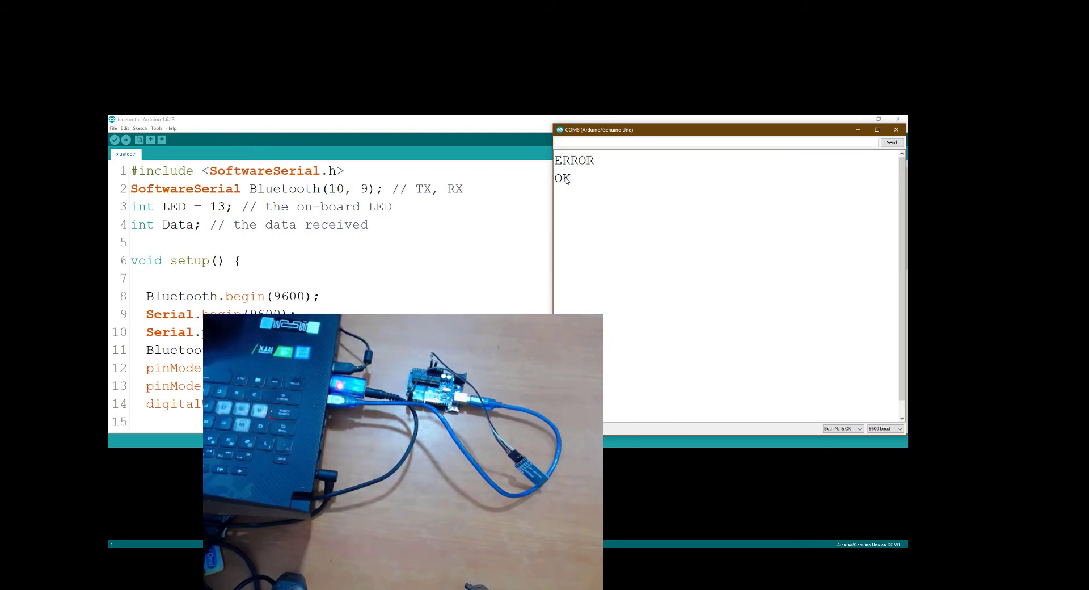
type("AT")
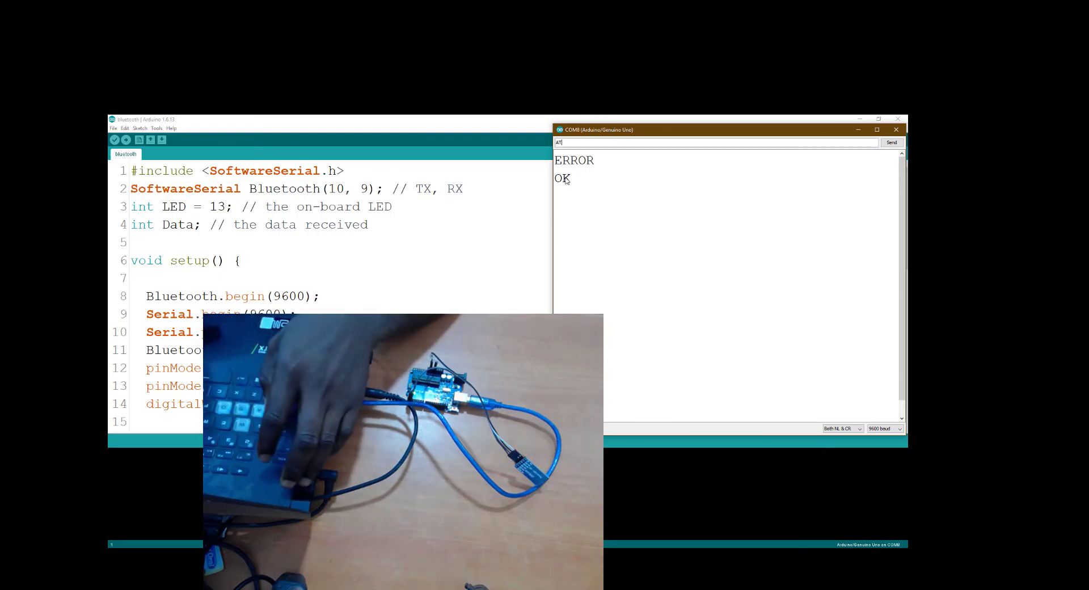
type("+PIN")
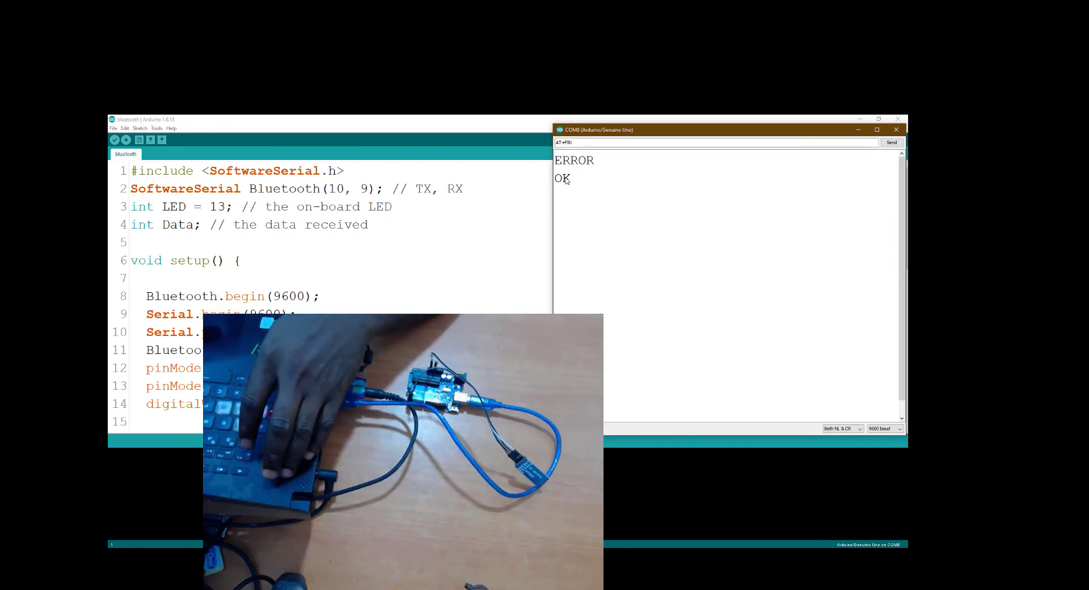
left_click(892, 143)
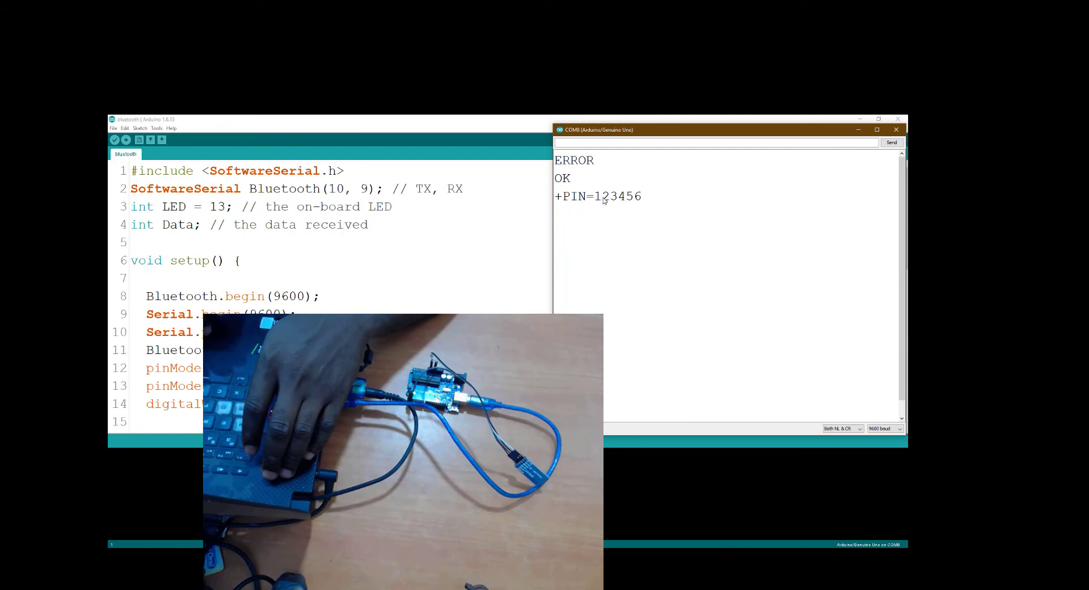
mouse_move(644, 201)
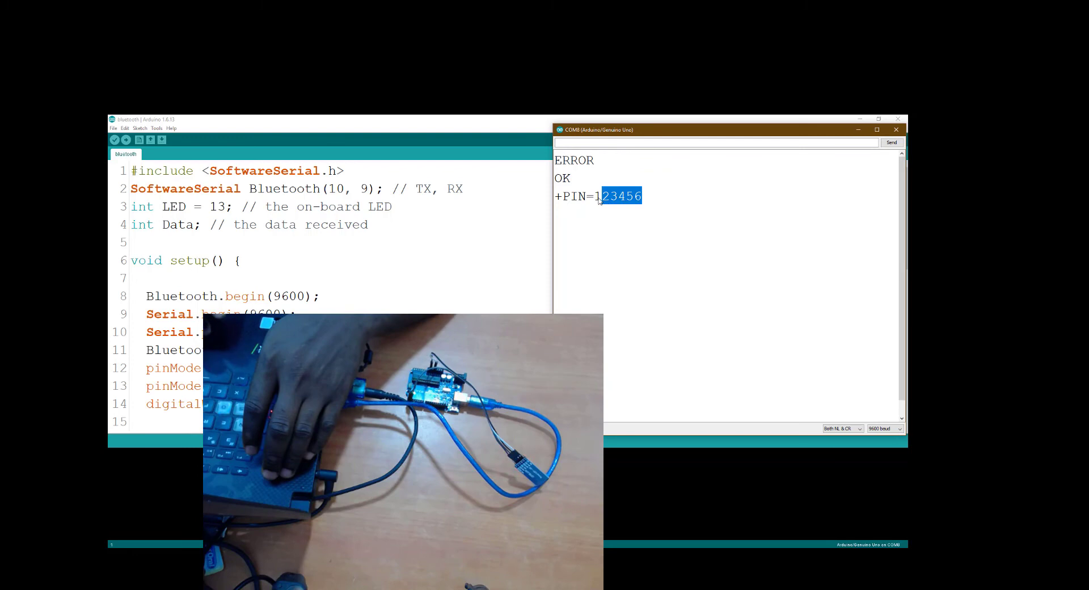
left_click(715, 142)
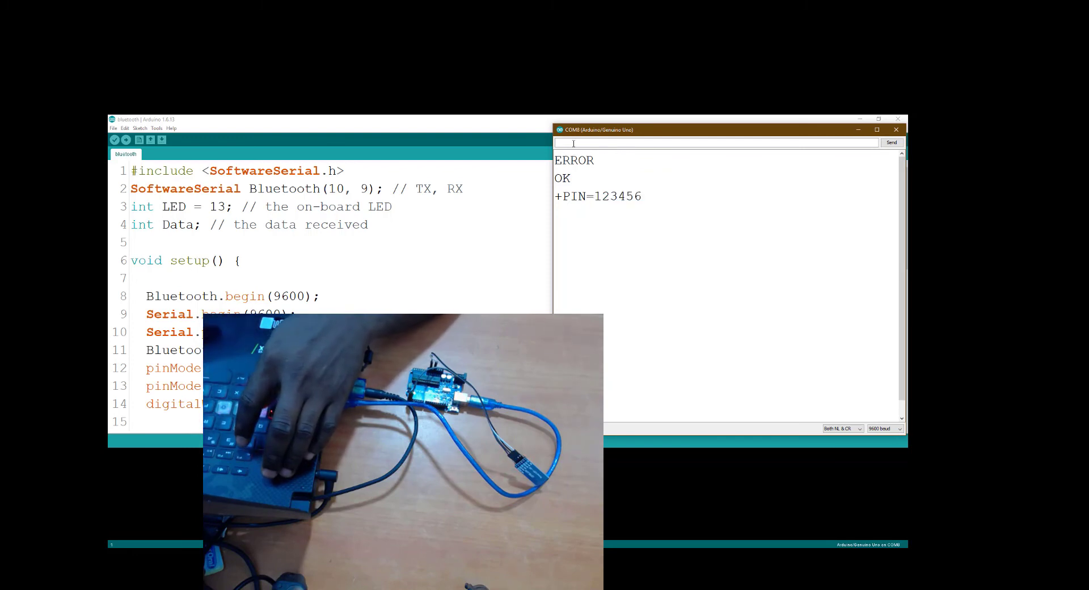
Send the AT+NAME query, which returns the current name +NAME=SAMUEL.
type("AT+")
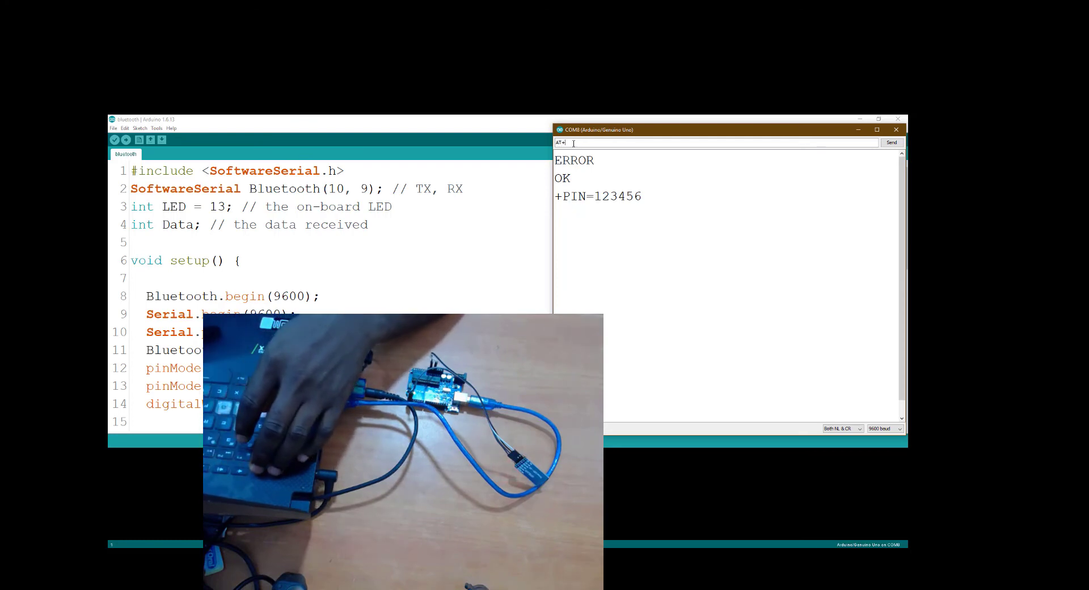
type("NAME")
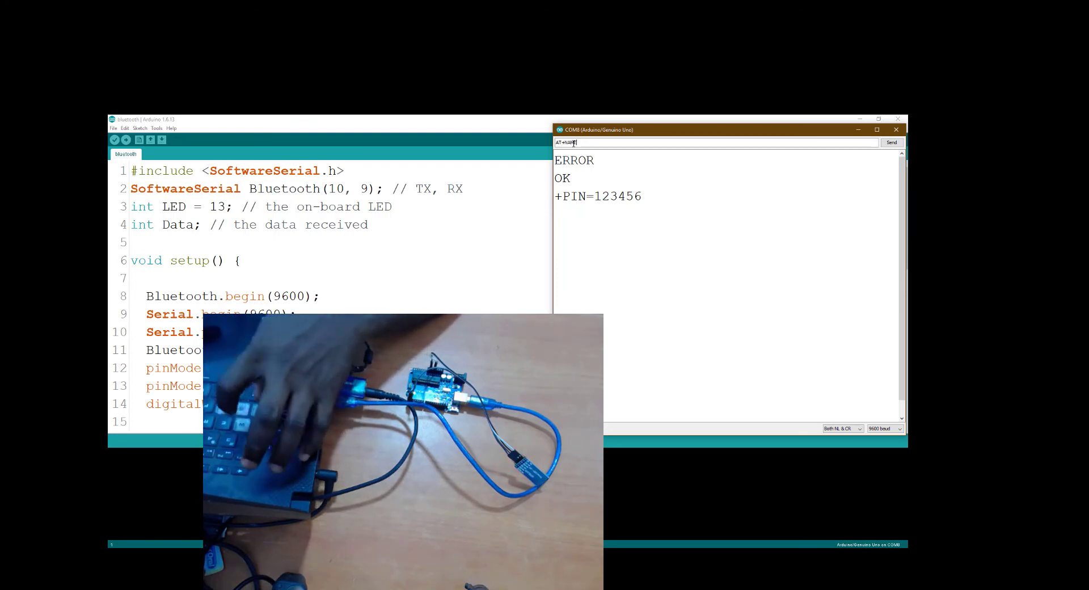
left_click(892, 142)
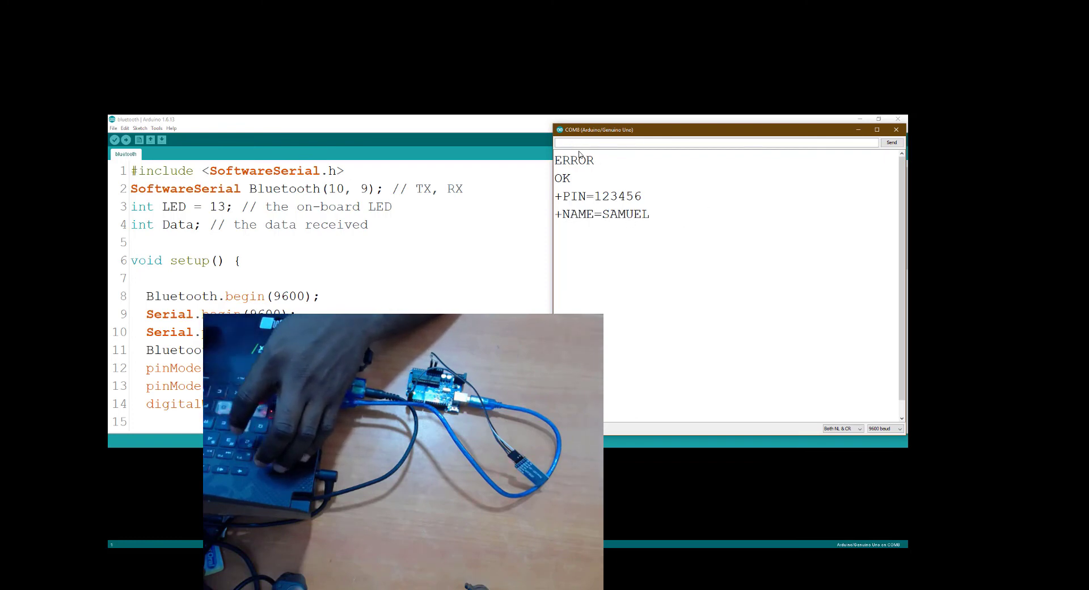
Rename the module to ROBOTICS with AT+NAMEROBOTICS, then confirm +NAME=ROBOTICS.
type("AT+")
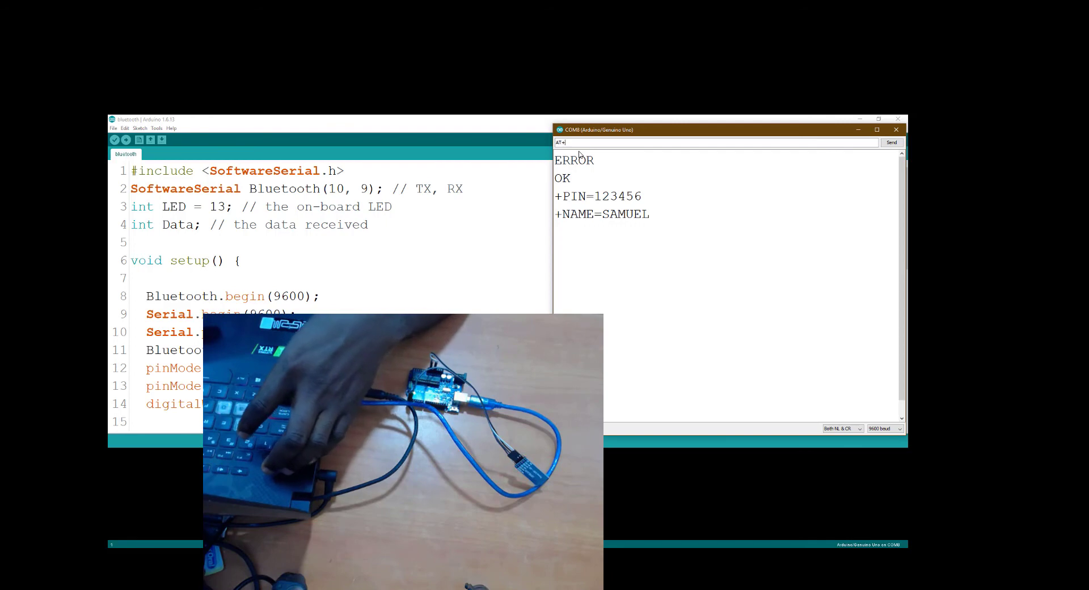
type("NAMEROBOTIC")
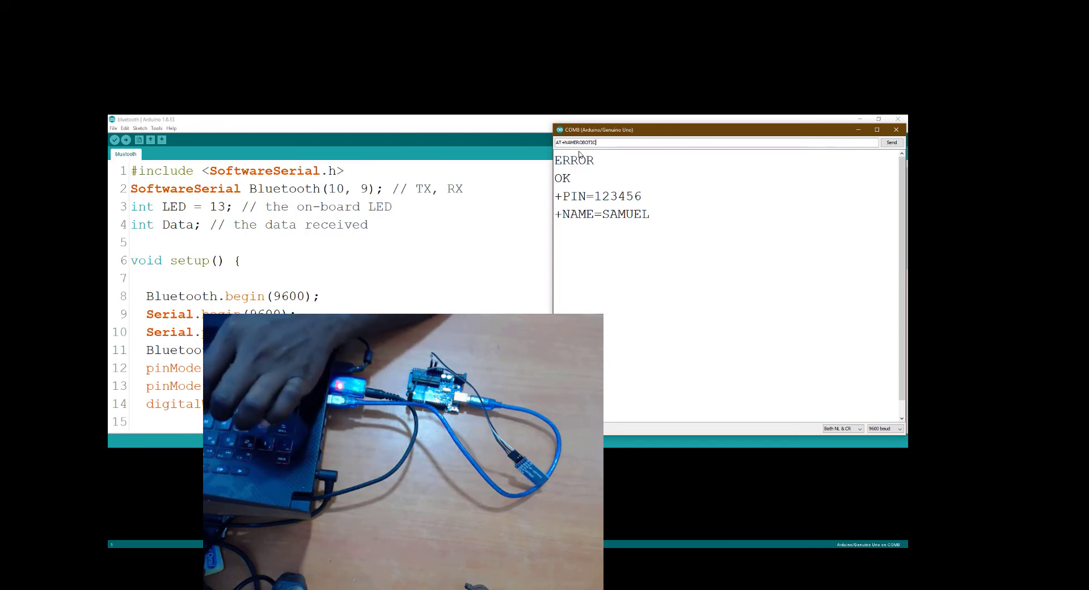
left_click(892, 142)
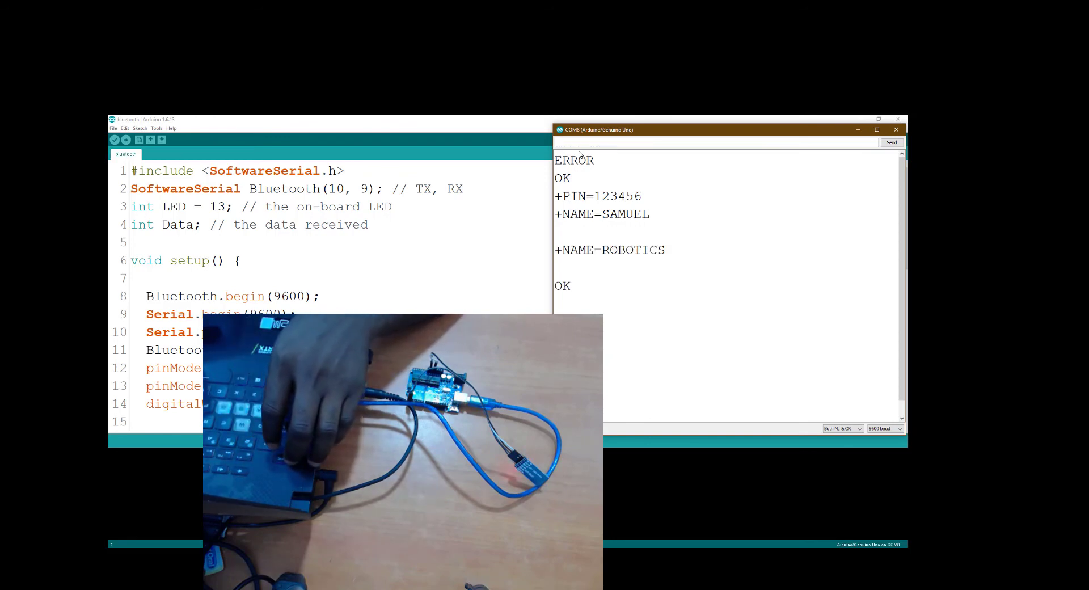
type("AT+NAME")
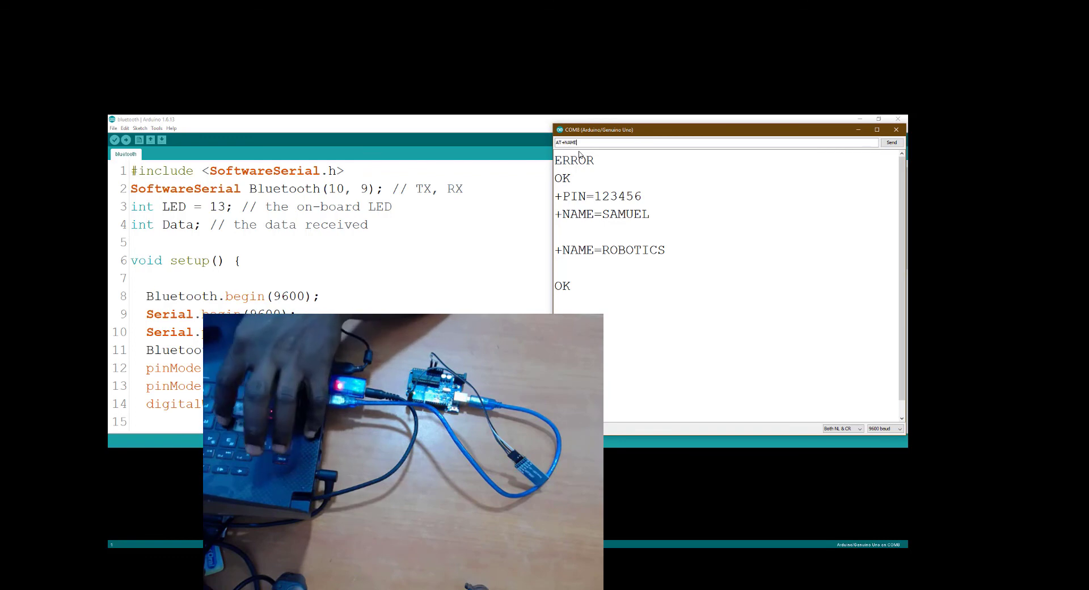
left_click(891, 143)
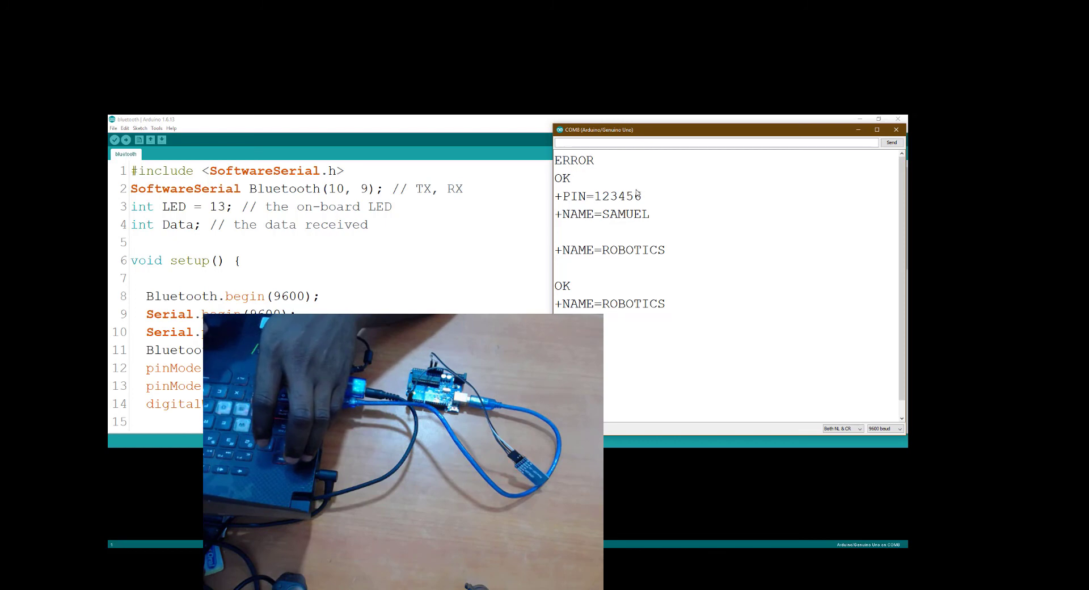
mouse_move(792, 362)
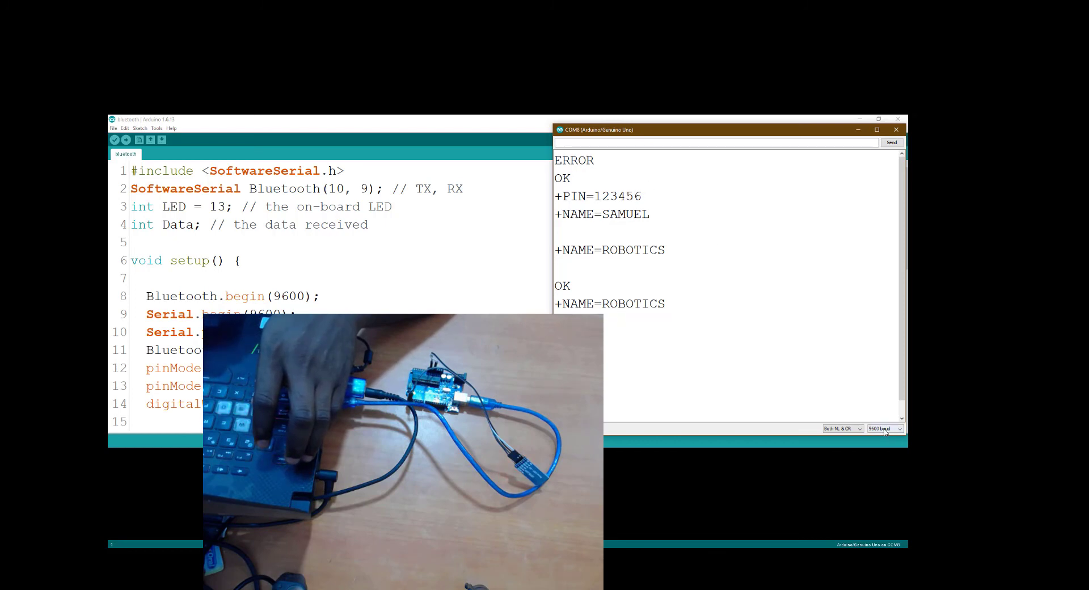
left_click(900, 429)
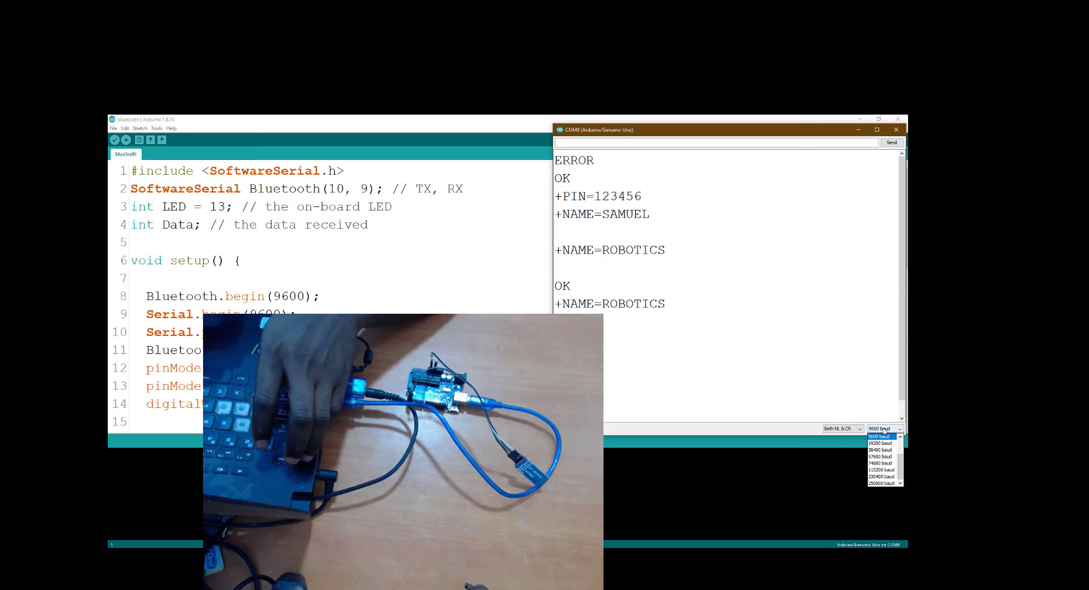
mouse_move(883, 464)
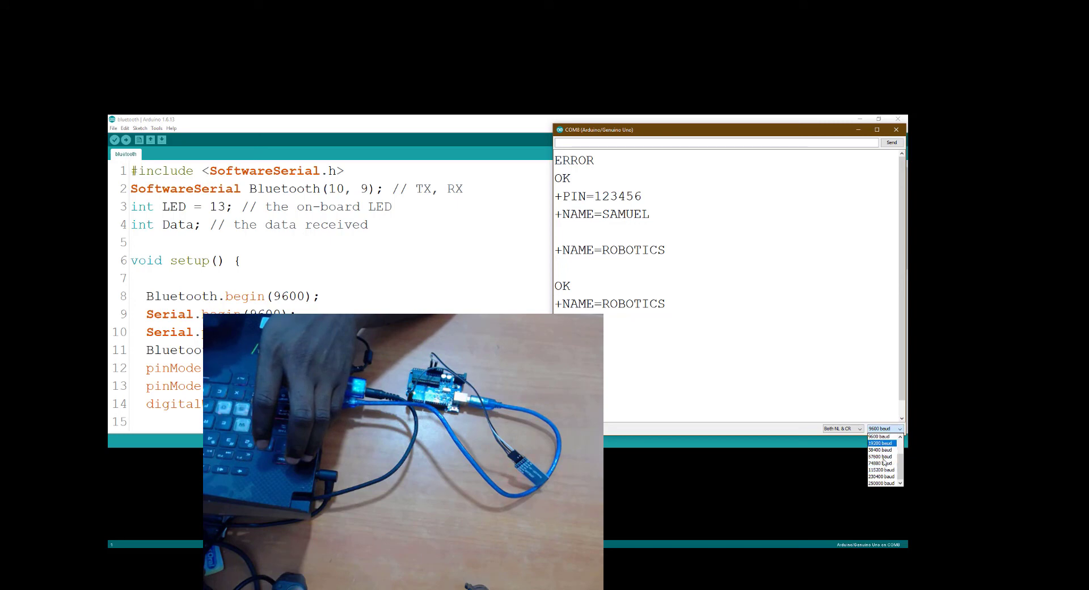
left_click(881, 437)
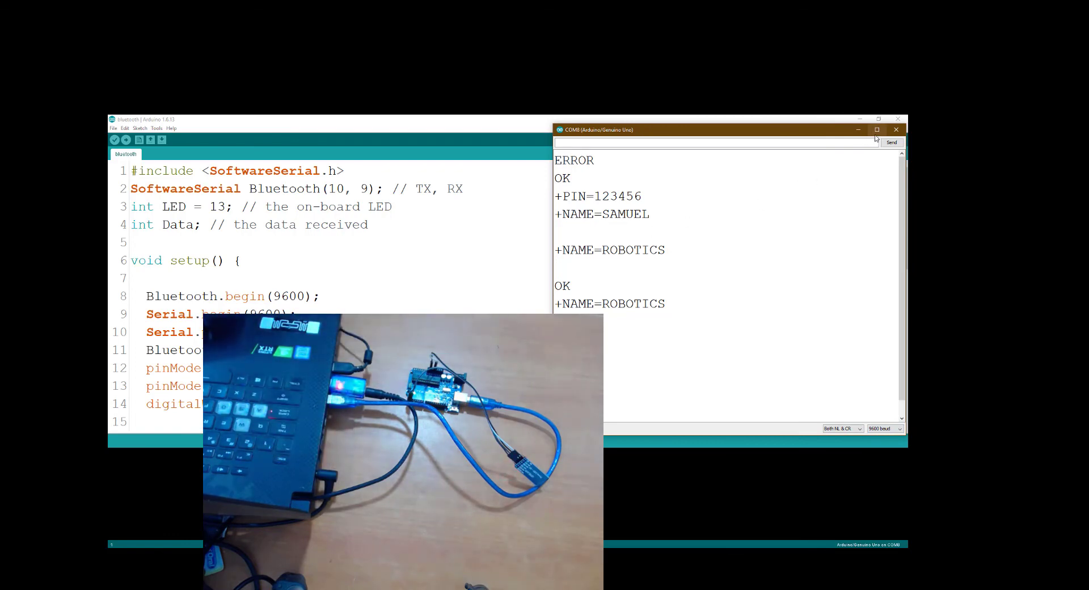
mouse_move(877, 136)
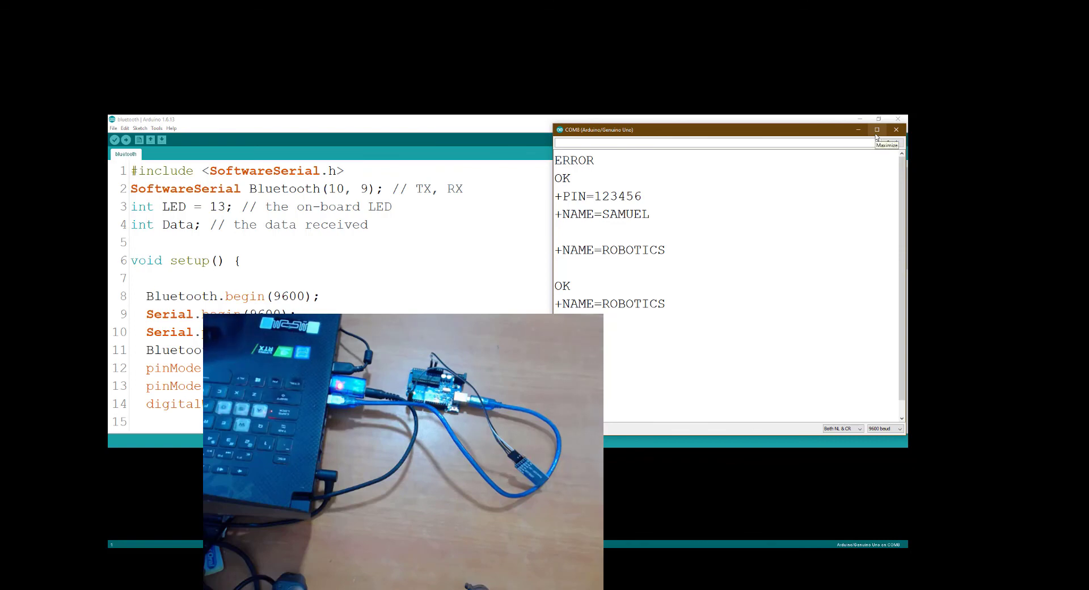